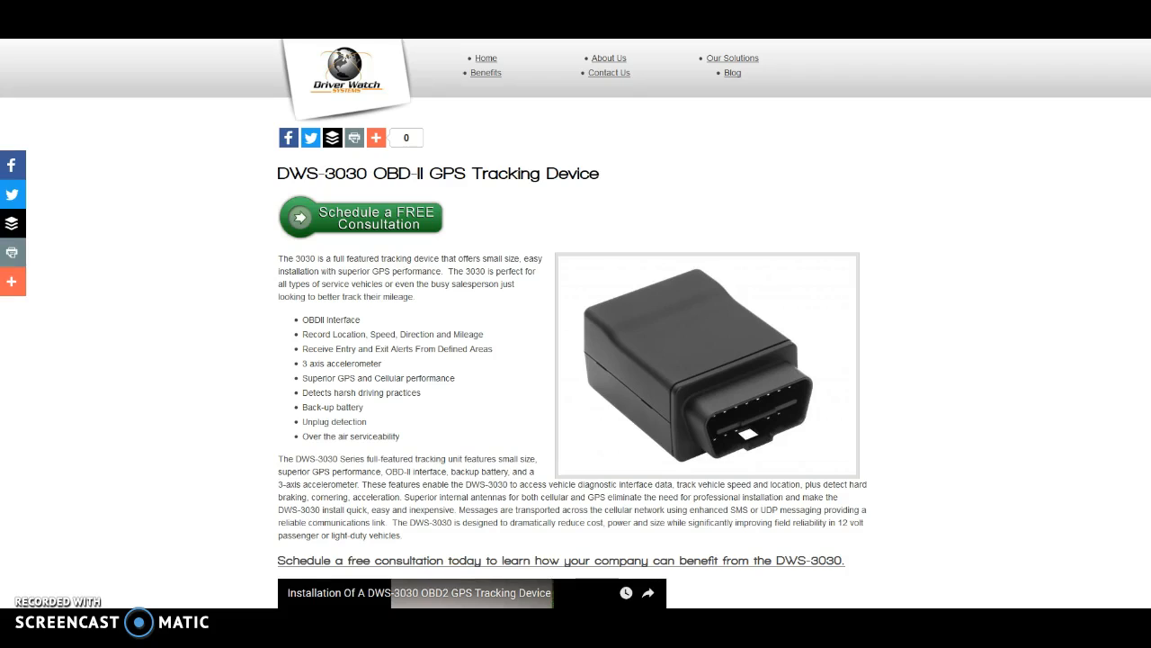
pyautogui.moveTo(608, 72)
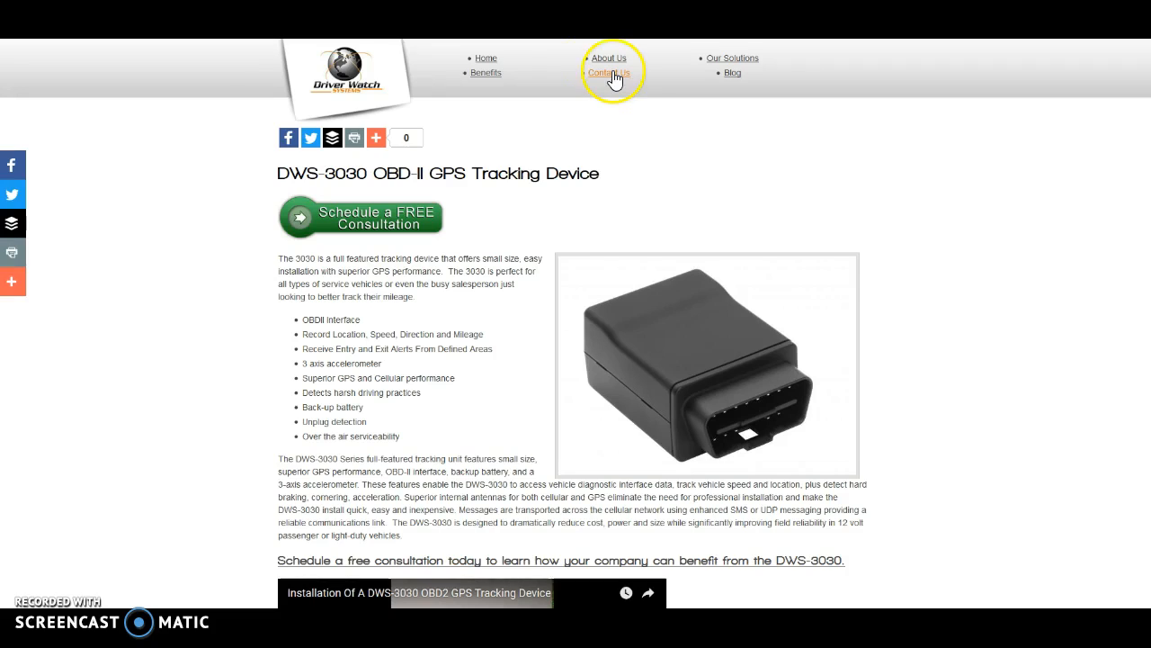